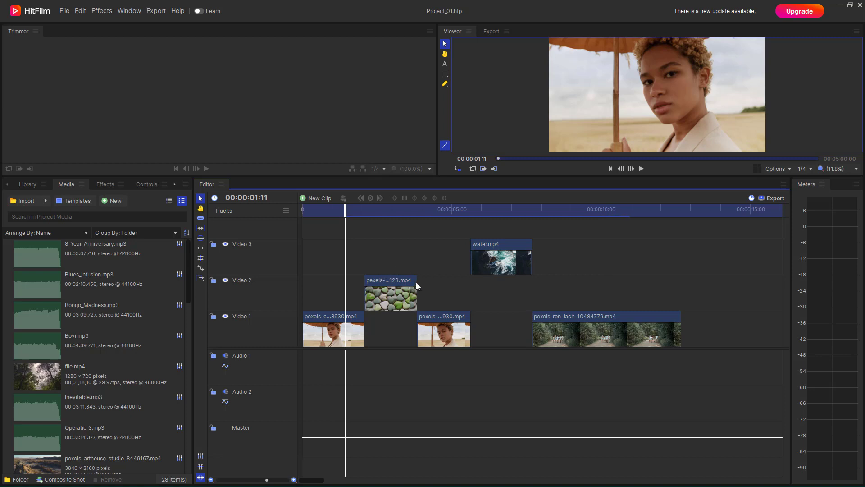
mouse_move(496, 231)
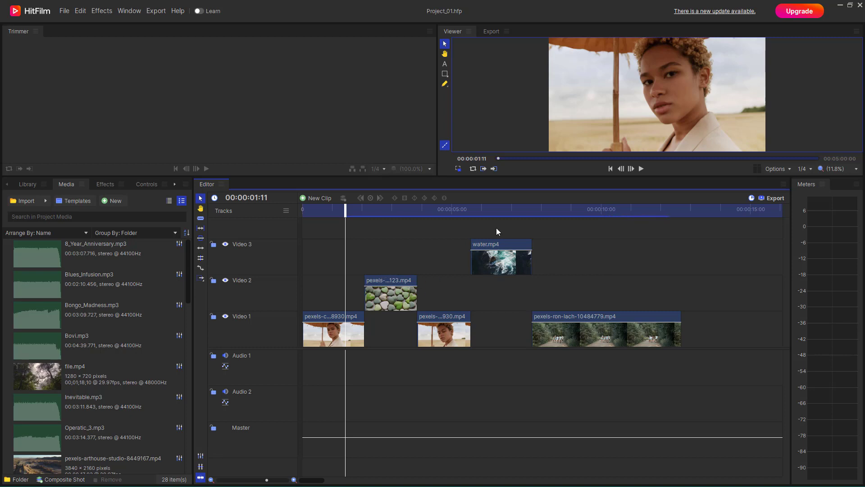
Select the water.mp4 clip on Video 3 with the playhead at 00:00:06:18
left_click(501, 262)
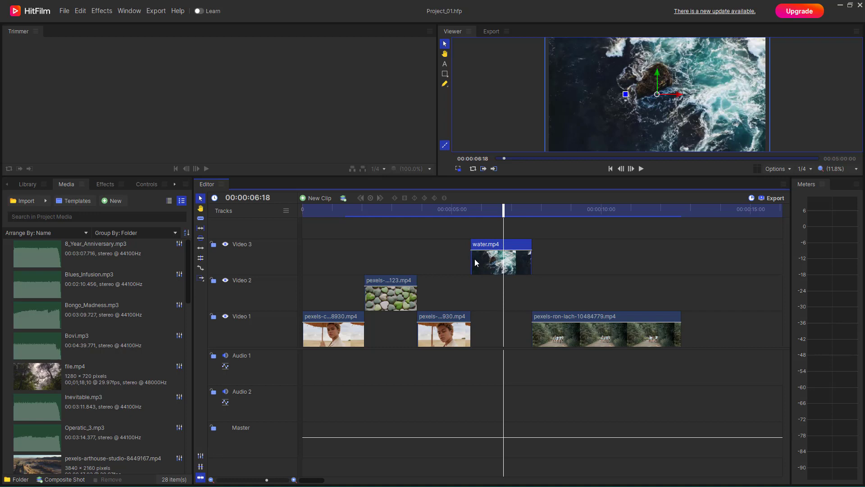
mouse_move(510, 262)
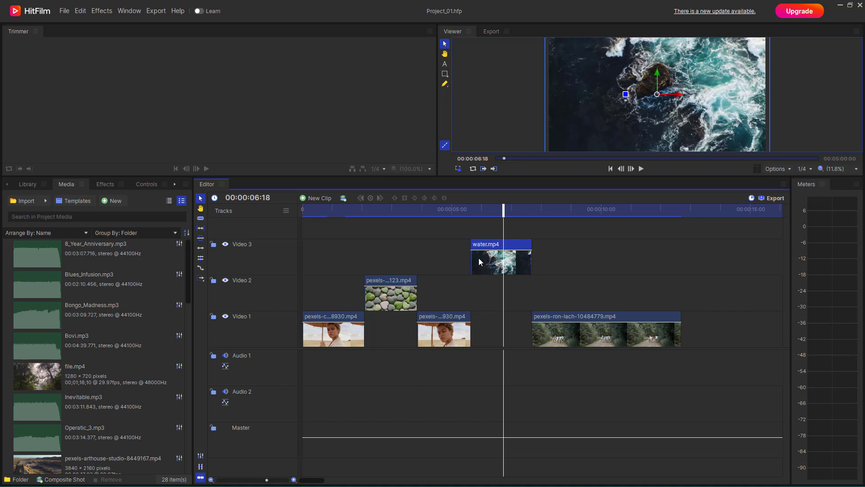
mouse_move(519, 260)
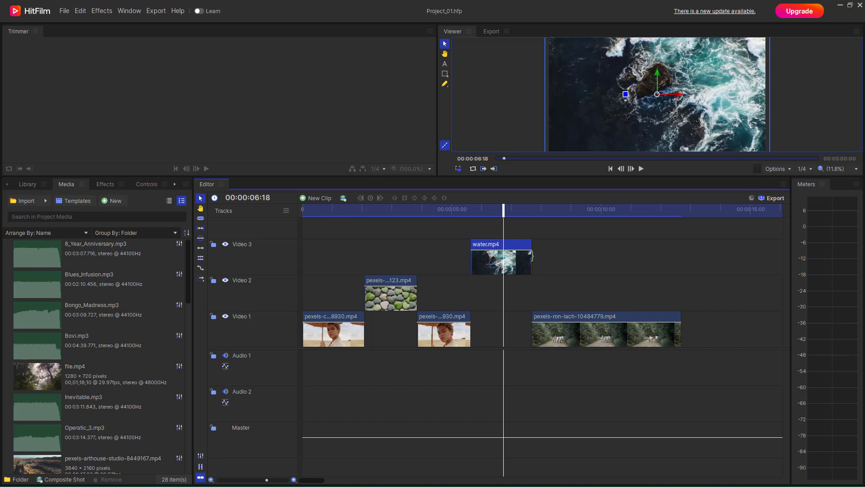
left_click(500, 261)
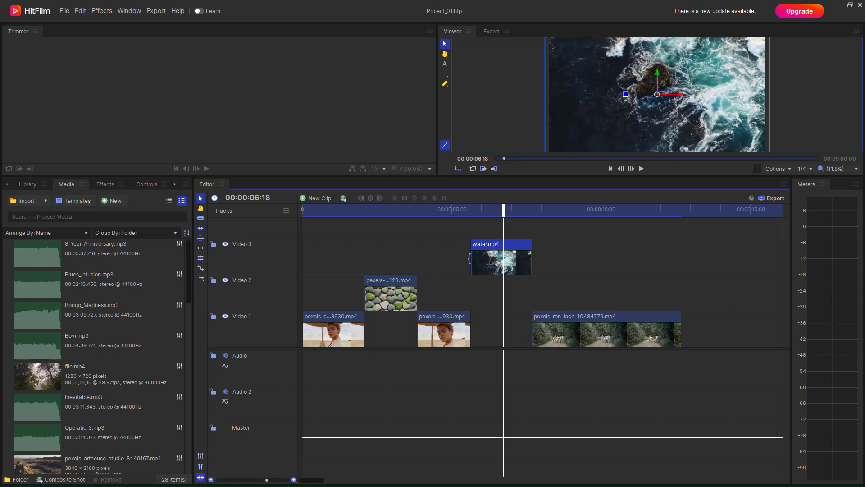
Edge-drag the water clip's start earlier in several passes, then settle its final in point
left_click_drag(471, 262, 456, 262)
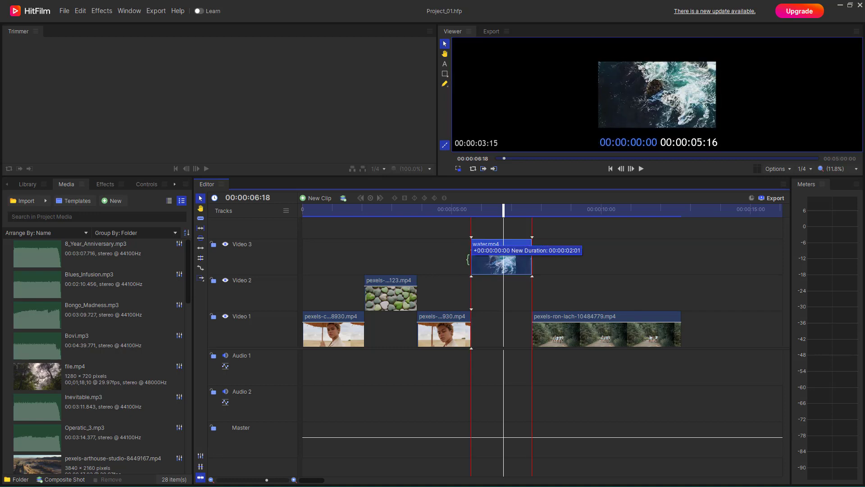
left_click_drag(472, 260, 449, 260)
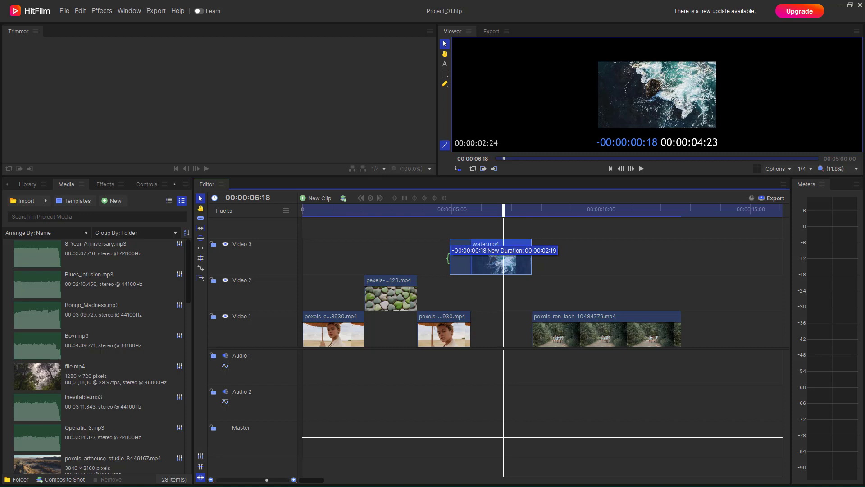
left_click_drag(449, 258, 464, 257)
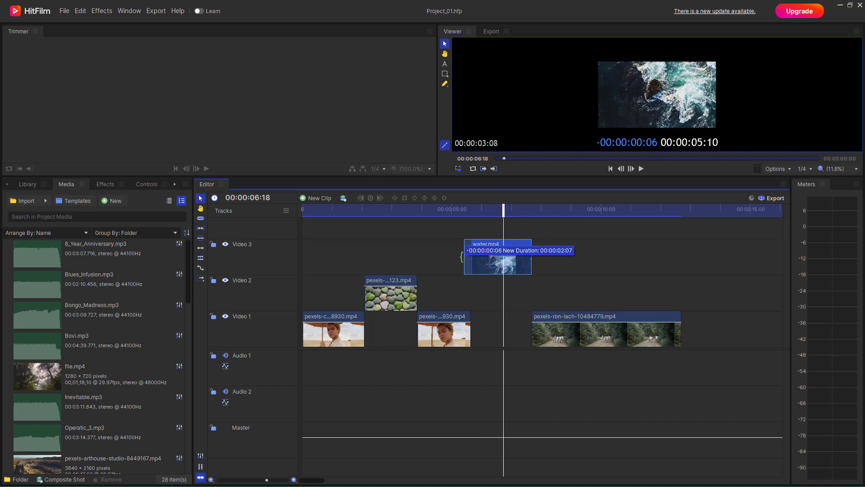
left_click_drag(465, 249, 451, 250)
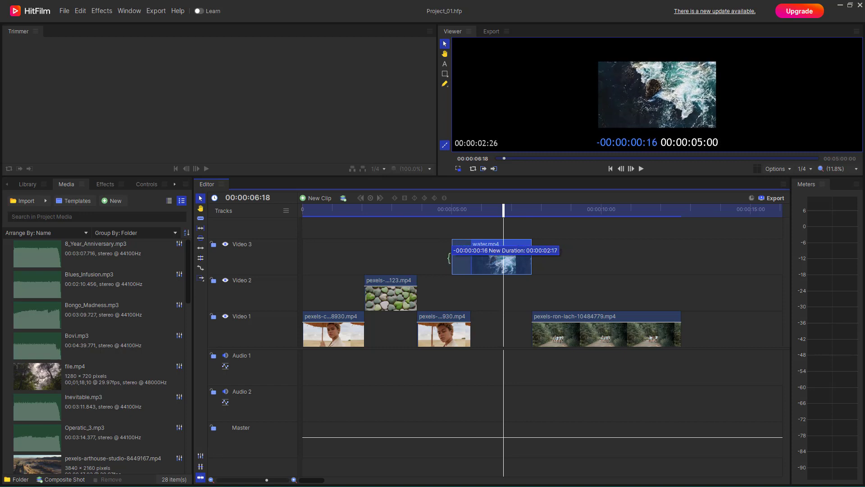
left_click_drag(530, 257, 549, 257)
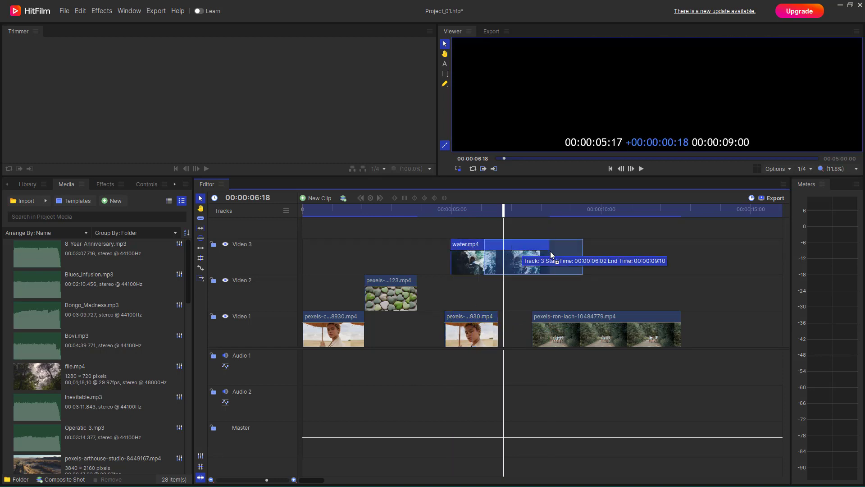
Slide water.mp4 later on Video 3 and pull the cottonbro clip's start back earlier
left_click_drag(513, 257, 595, 257)
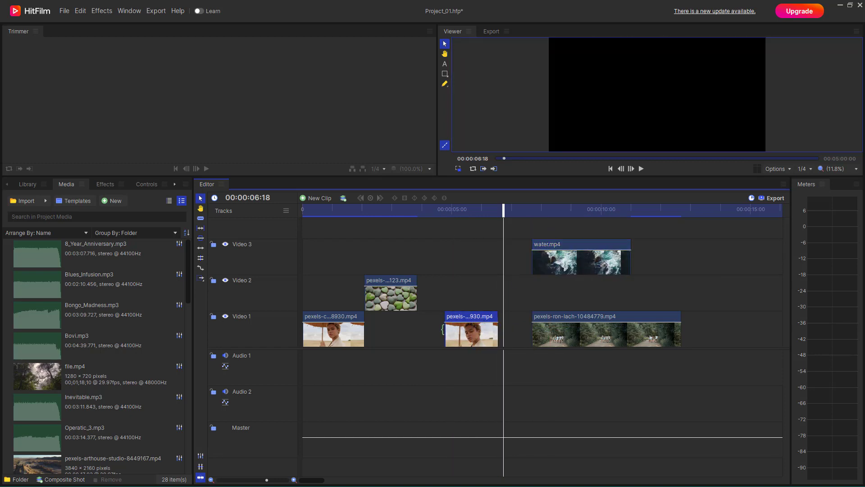
left_click_drag(445, 330, 439, 331)
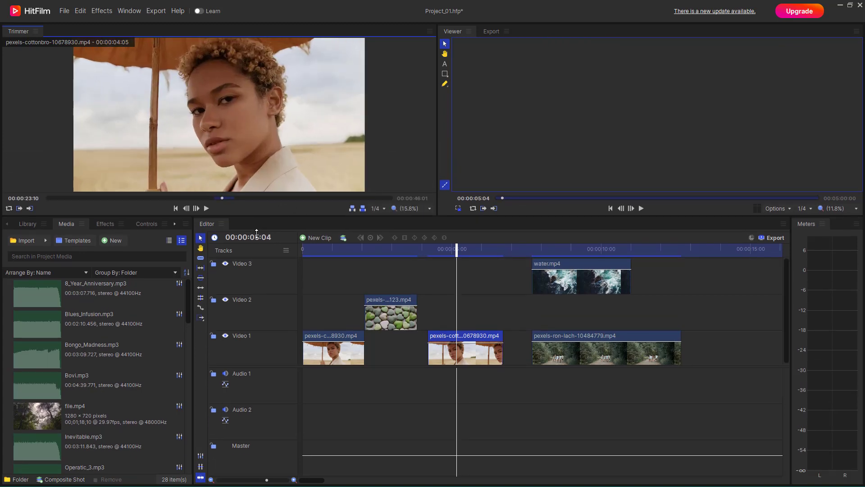
Nudge the cottonbro clip's in point later on Video 1
left_click(465, 379)
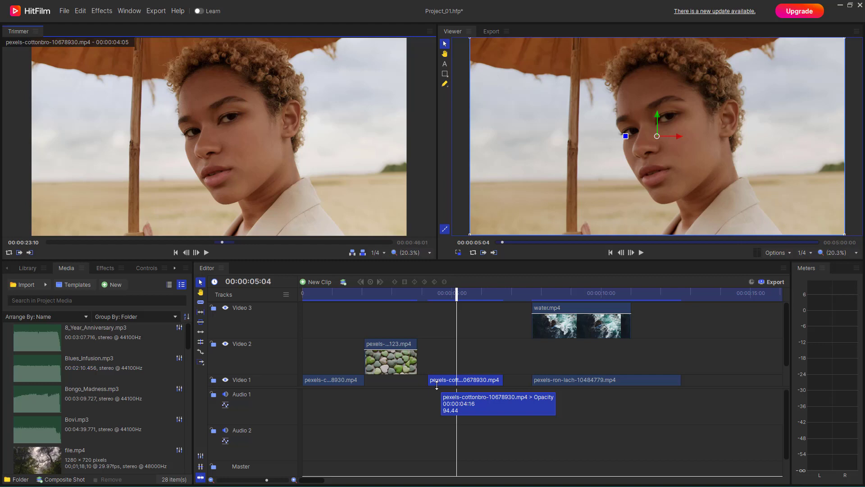
mouse_move(287, 375)
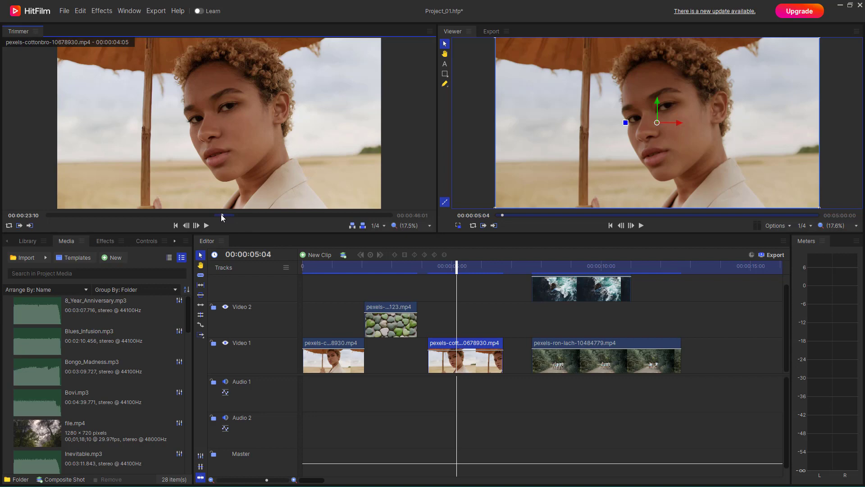
mouse_move(80, 214)
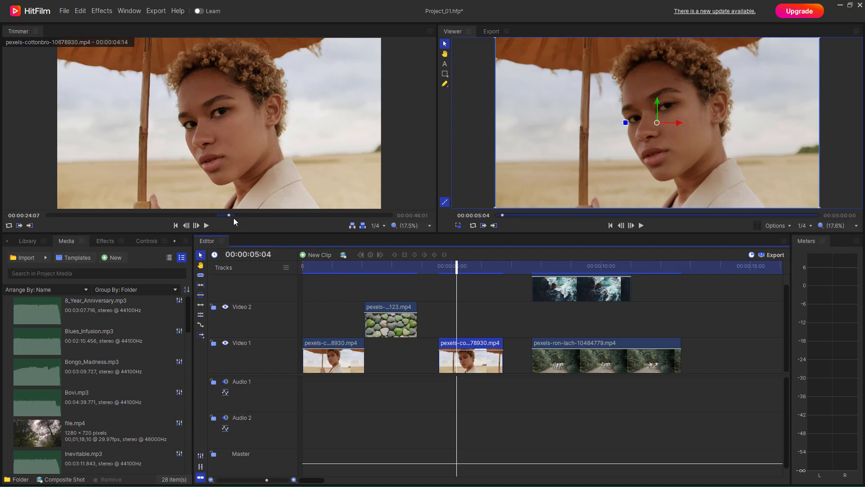
Mark a tighter In/Out range in the Trimmer so the cottonbro clip sits shorter
left_click_drag(225, 215, 208, 214)
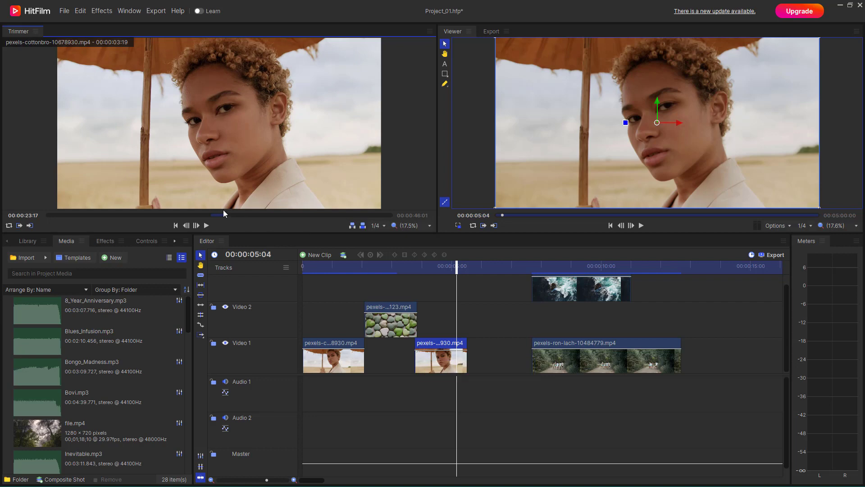
mouse_move(237, 185)
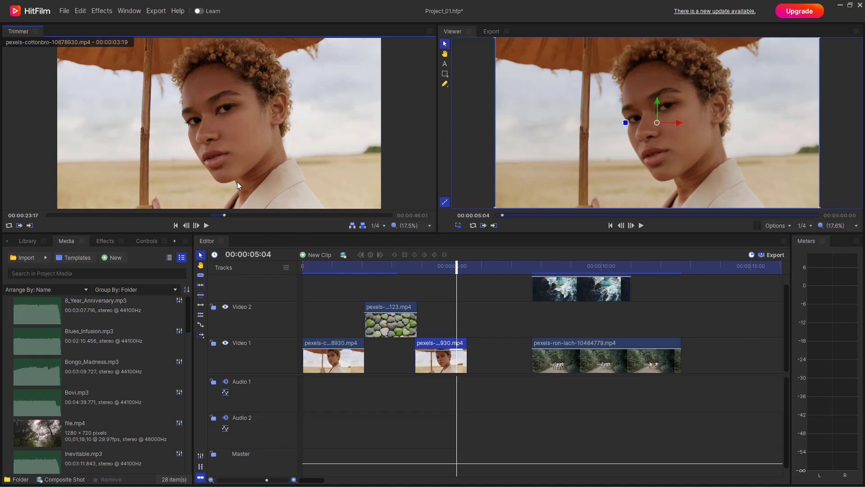
mouse_move(444, 370)
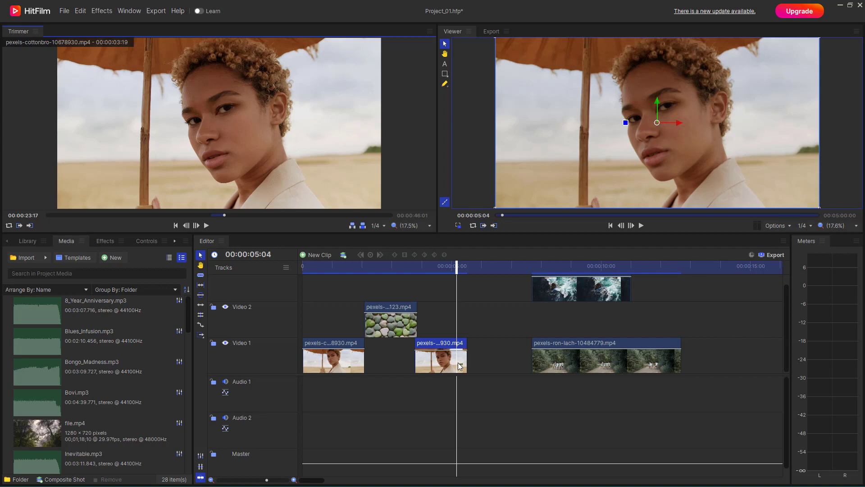
mouse_move(797, 424)
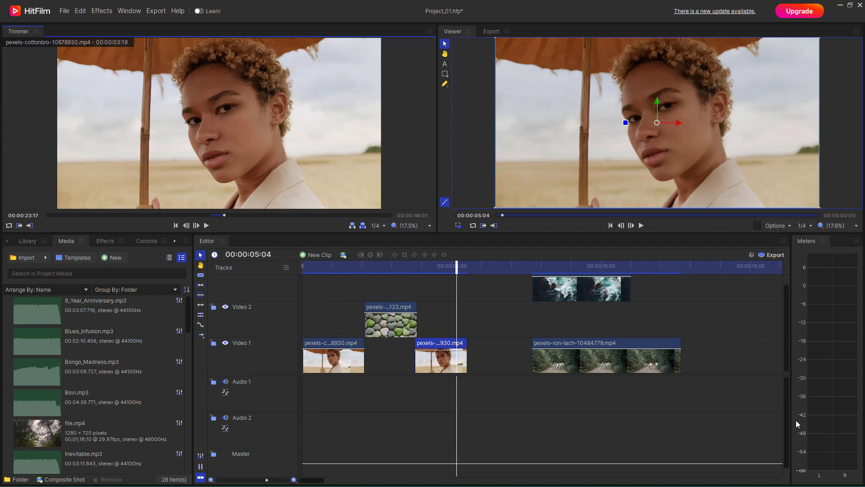